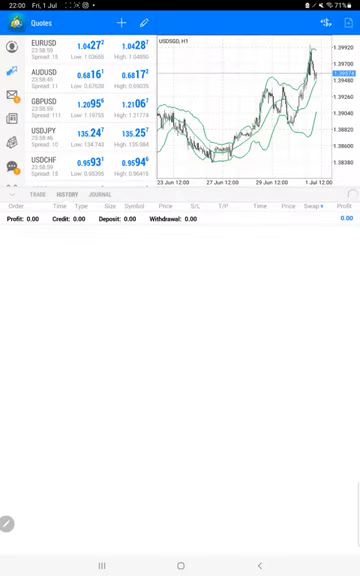
Show the account's History tab of closed trades with the total profit at the bottom.
click(66, 222)
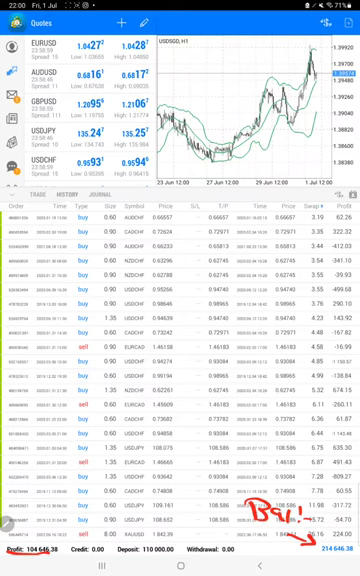
click(180, 574)
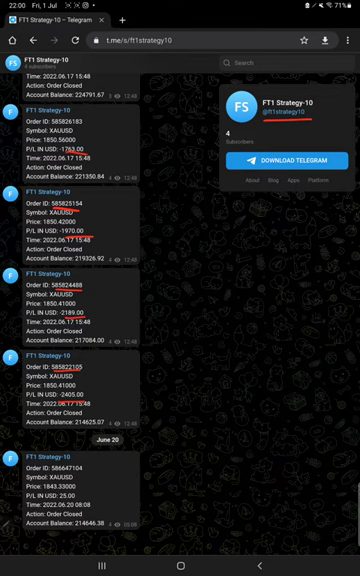
Annotate the strategy PDF stats with handwritten R:R, B and 'Acc 74.1' notes.
click(180, 556)
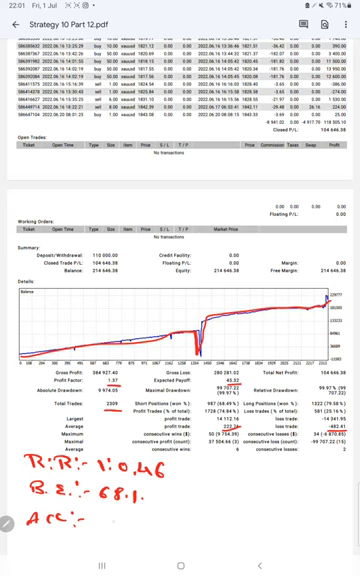
text(74.1.)
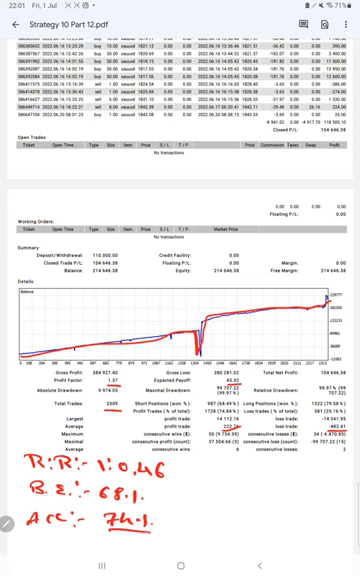